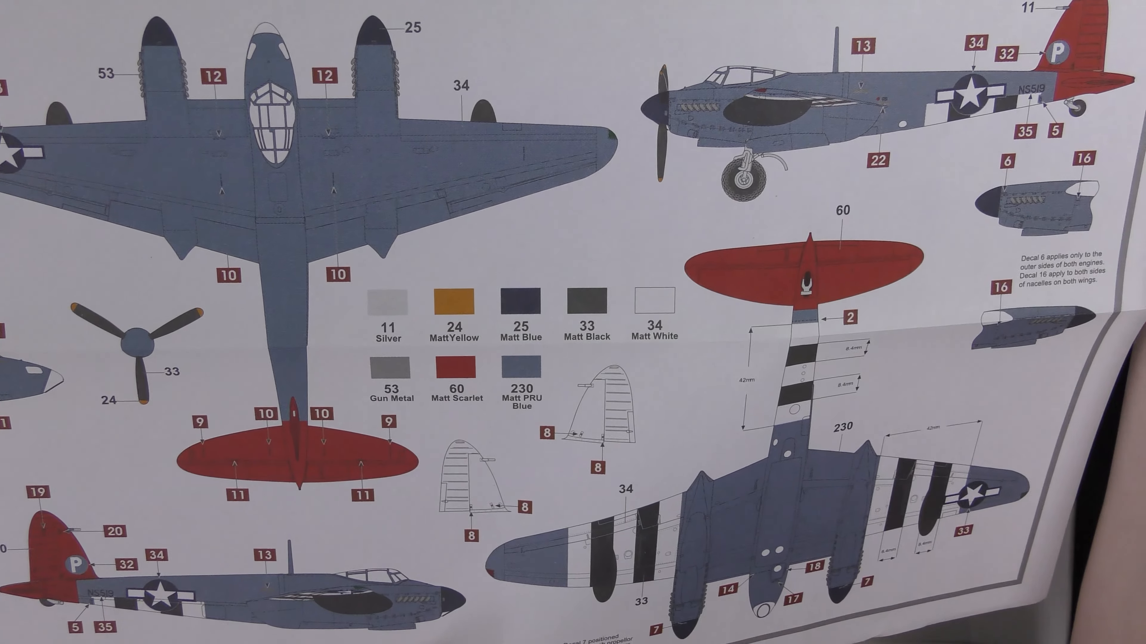
{"action": "scroll", "scroll_direction": "down", "scroll_amount": 3}
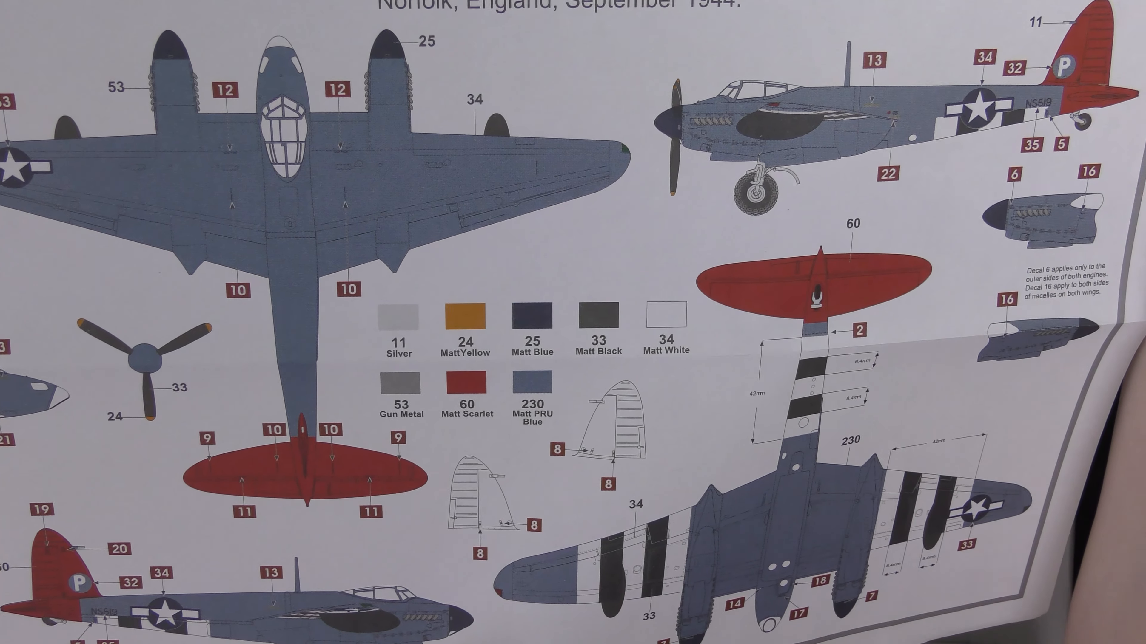